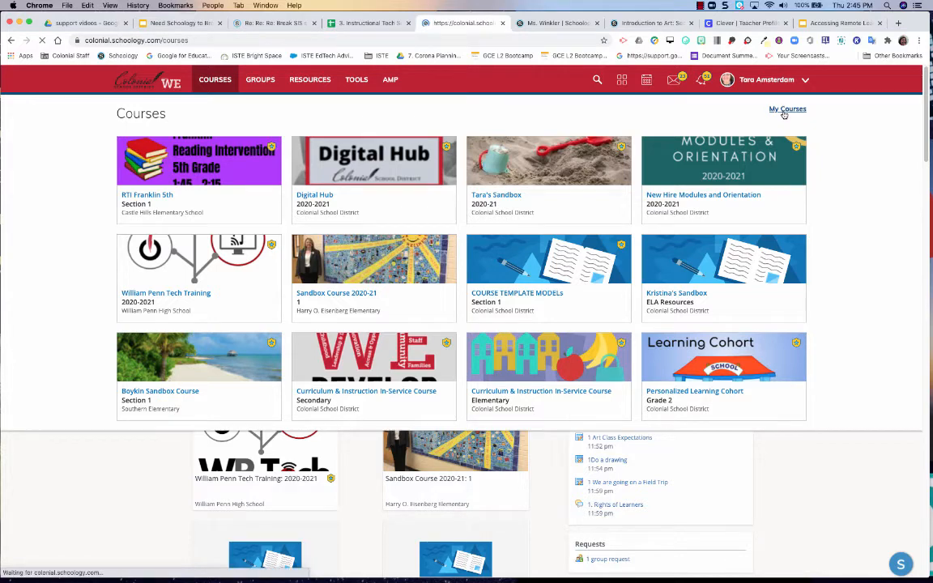
Step: Open My Courses from the Courses dropdown to list current courses and sections
{"action": "left_click", "coordinate": [786, 108]}
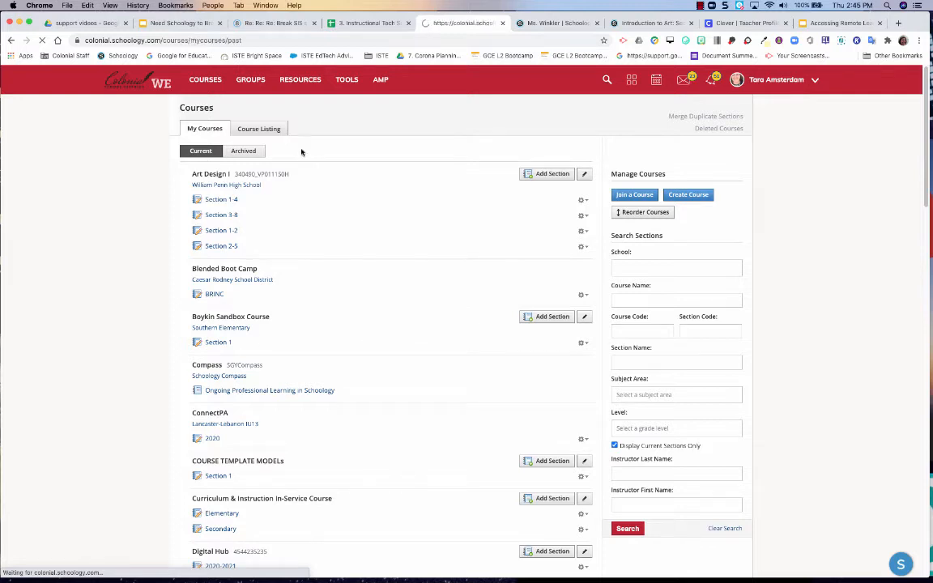
Step: Switch My Courses to the Archived view of past courses by grading period
{"action": "left_click", "coordinate": [243, 150]}
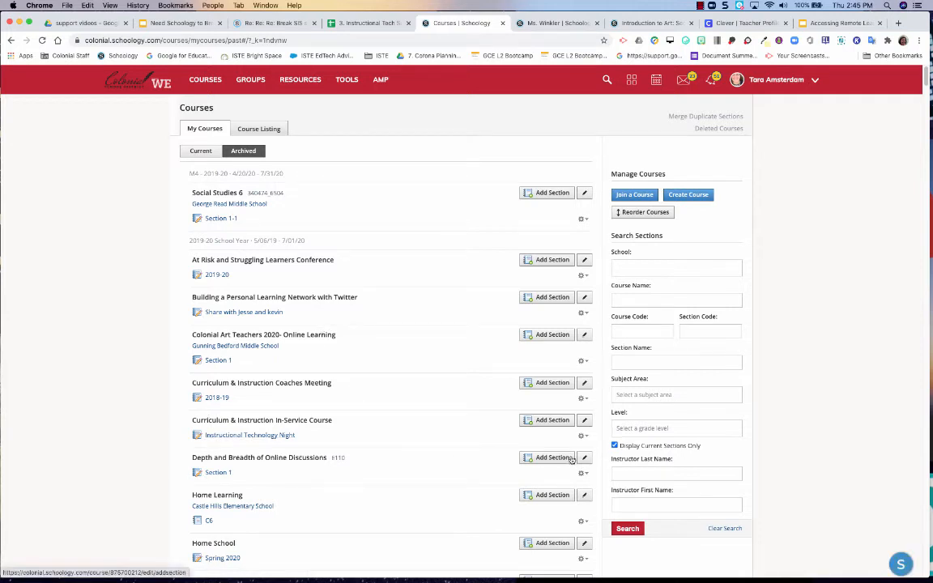
Step: Edit Curriculum & Instruction In-Service Course's Instructional Technology Night section settings
{"action": "left_click", "coordinate": [583, 436]}
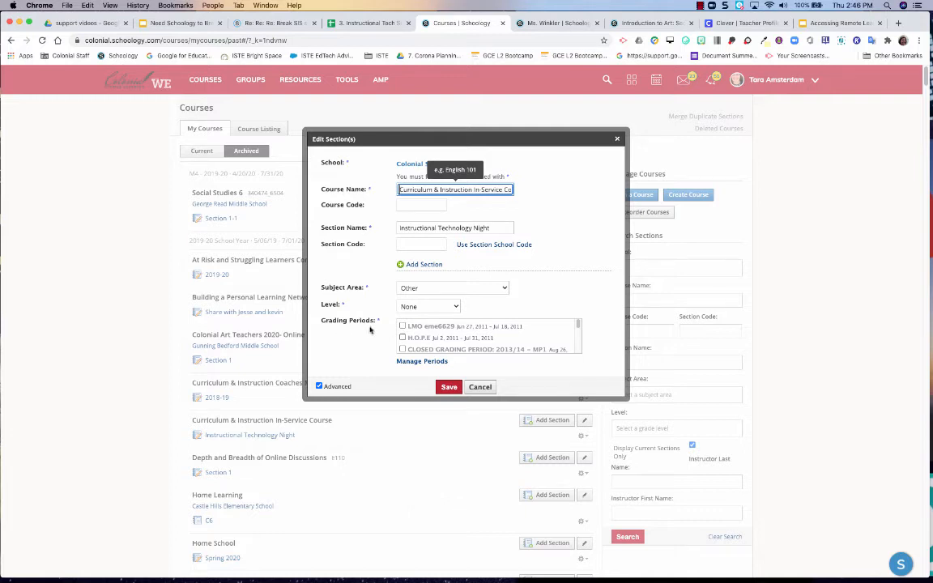
Step: Assign the S1 2020-09-08 to 2021-01-29 grading period and save the section
{"action": "scroll", "scroll_direction": "down", "scroll_amount": 3}
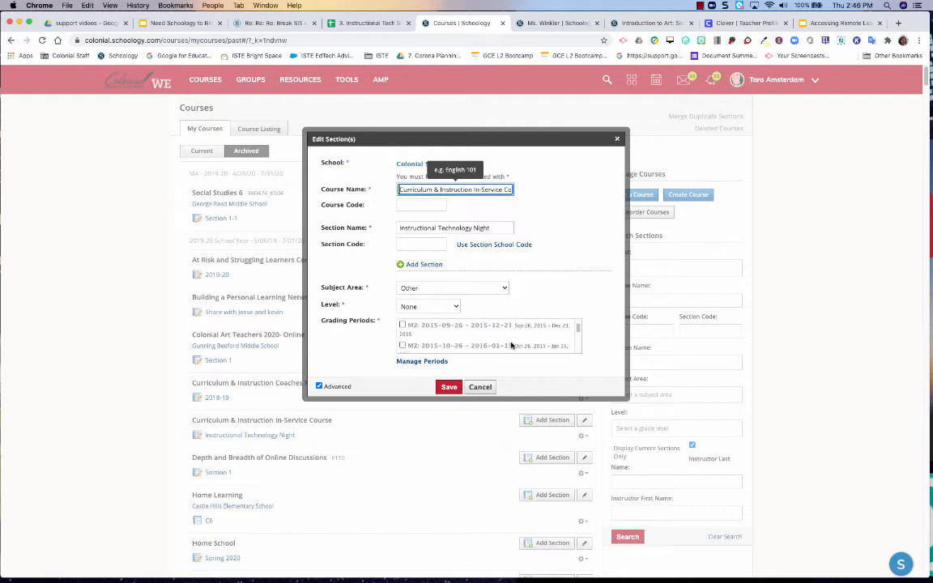
{"action": "scroll", "scroll_direction": "down", "scroll_amount": 3}
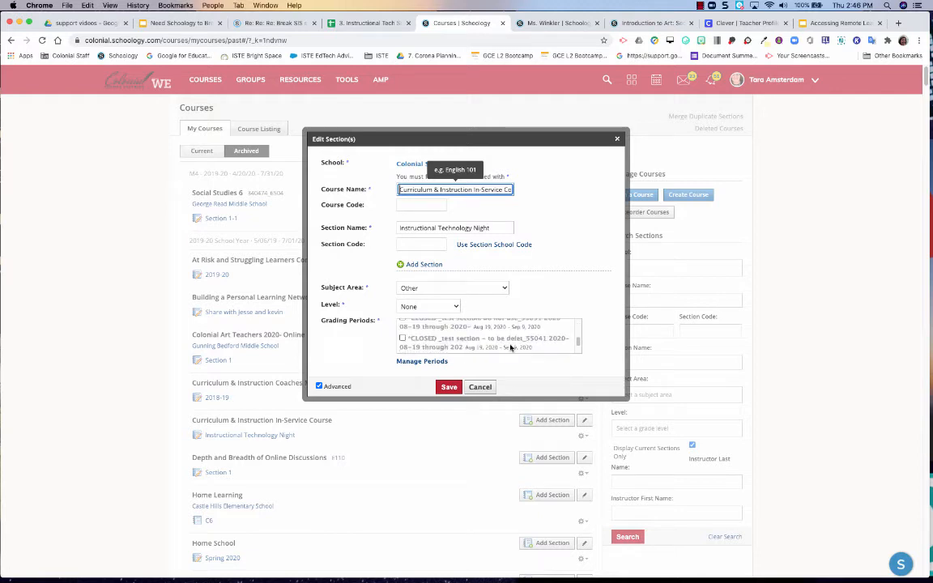
{"action": "scroll", "scroll_direction": "down", "scroll_amount": 3}
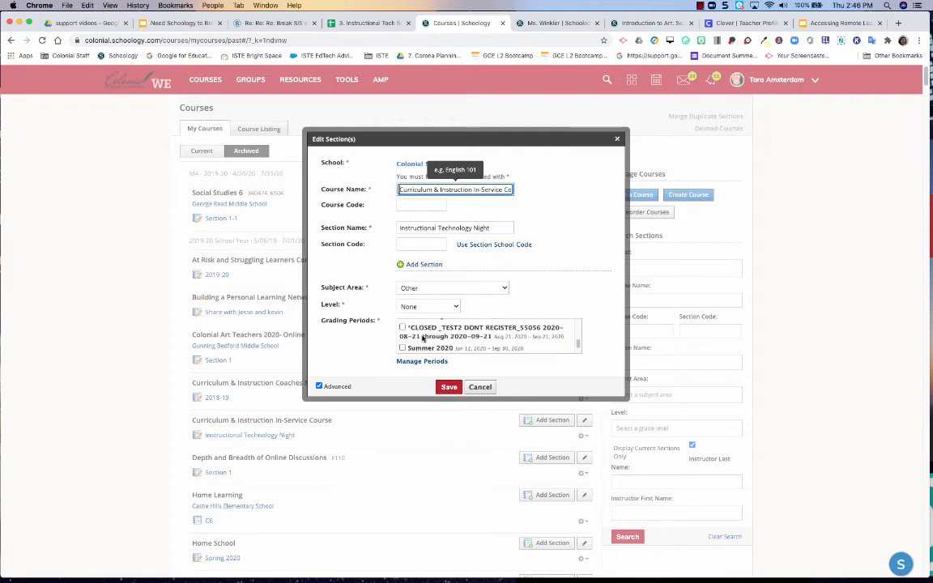
{"action": "scroll", "scroll_direction": "down", "scroll_amount": 3}
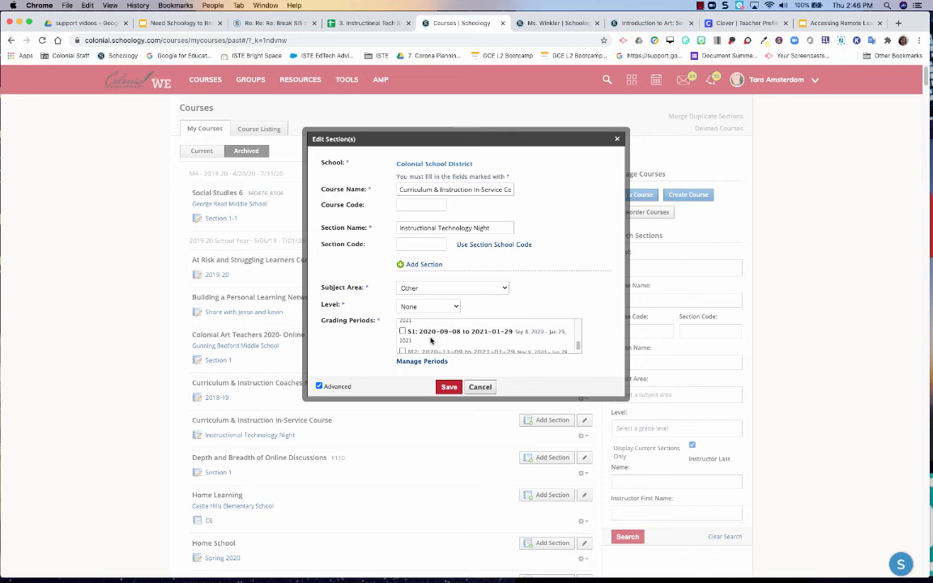
{"action": "left_click", "coordinate": [448, 386]}
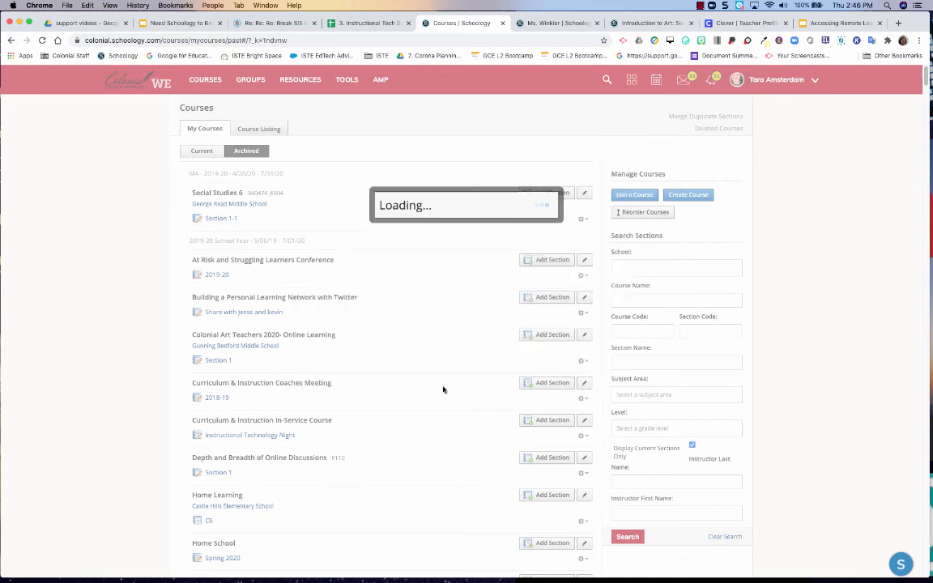